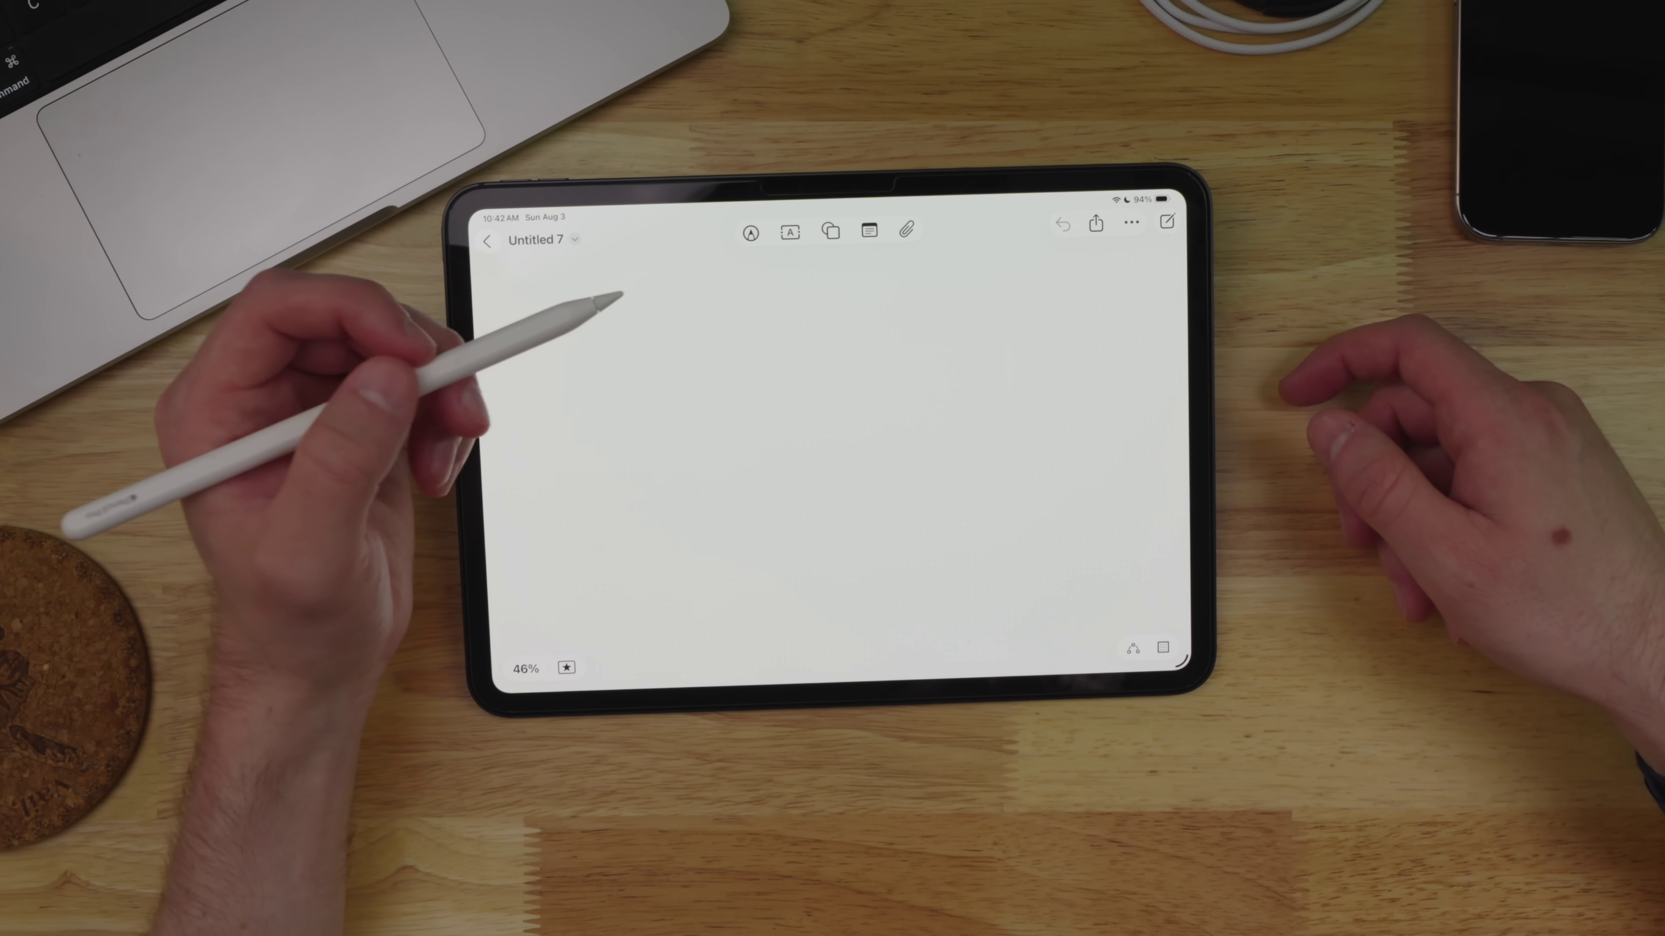
# Bring up the pen drawing palette and make a first stroke on the blank Untitled 7 board.
pyautogui.click(749, 234)
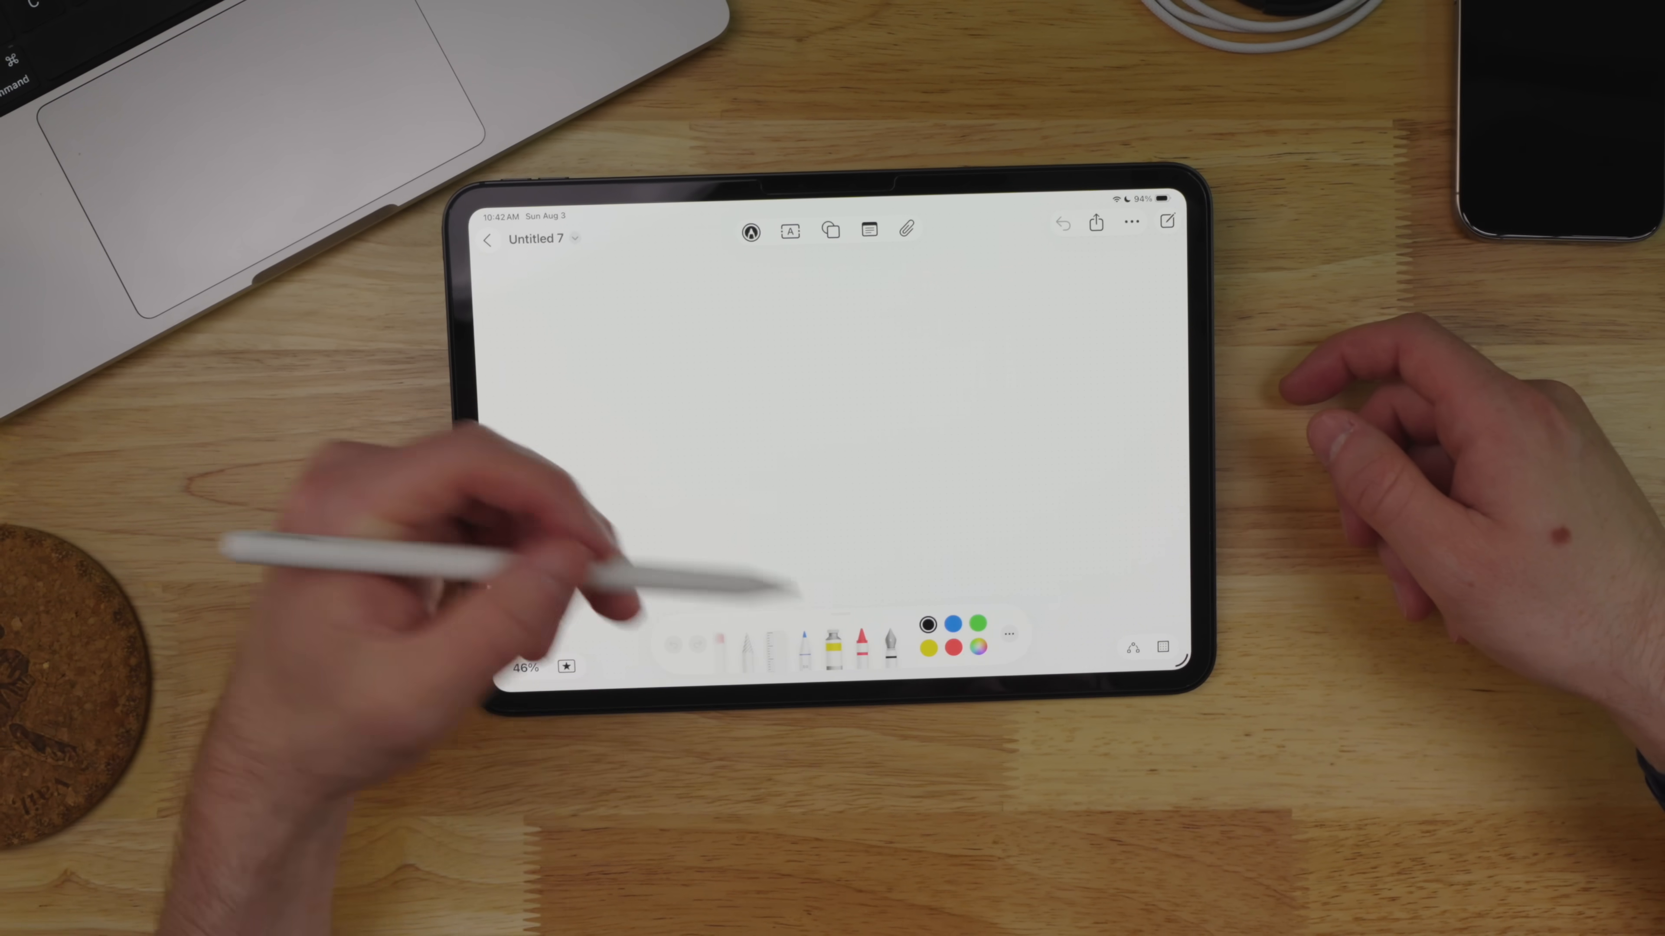
pyautogui.moveTo(638, 440); pyautogui.dragTo(807, 499)
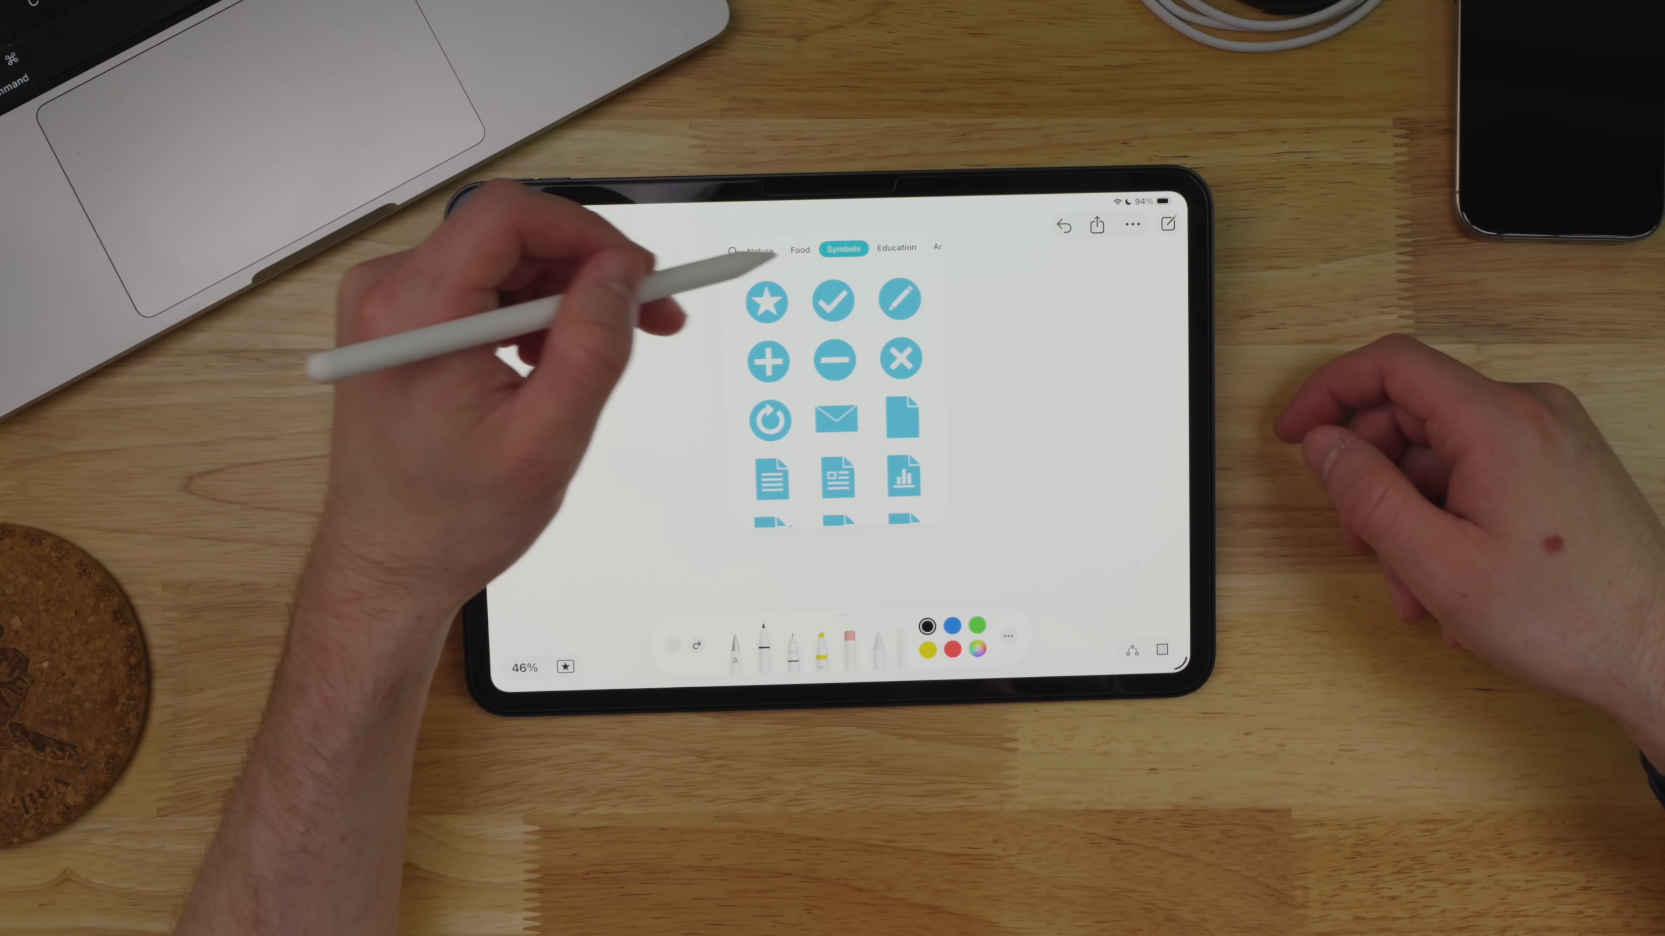
# Insert a blue rounded square from the shape library and position it mid-board.
pyautogui.click(843, 248)
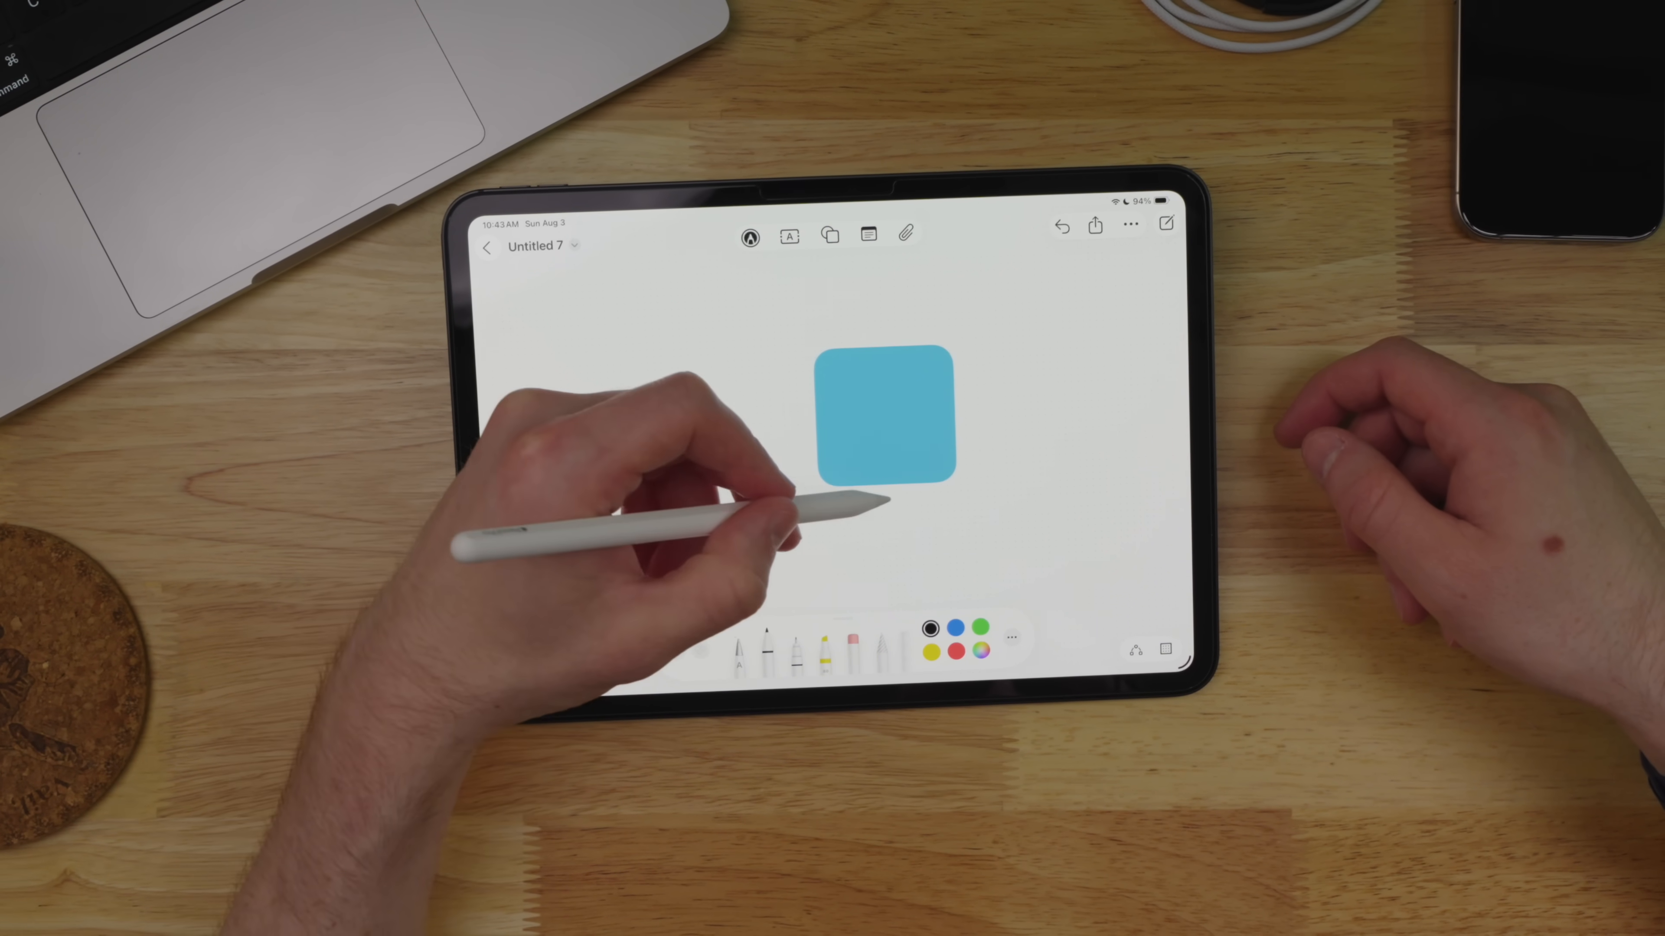
pyautogui.moveTo(881, 541); pyautogui.dragTo(1051, 541)
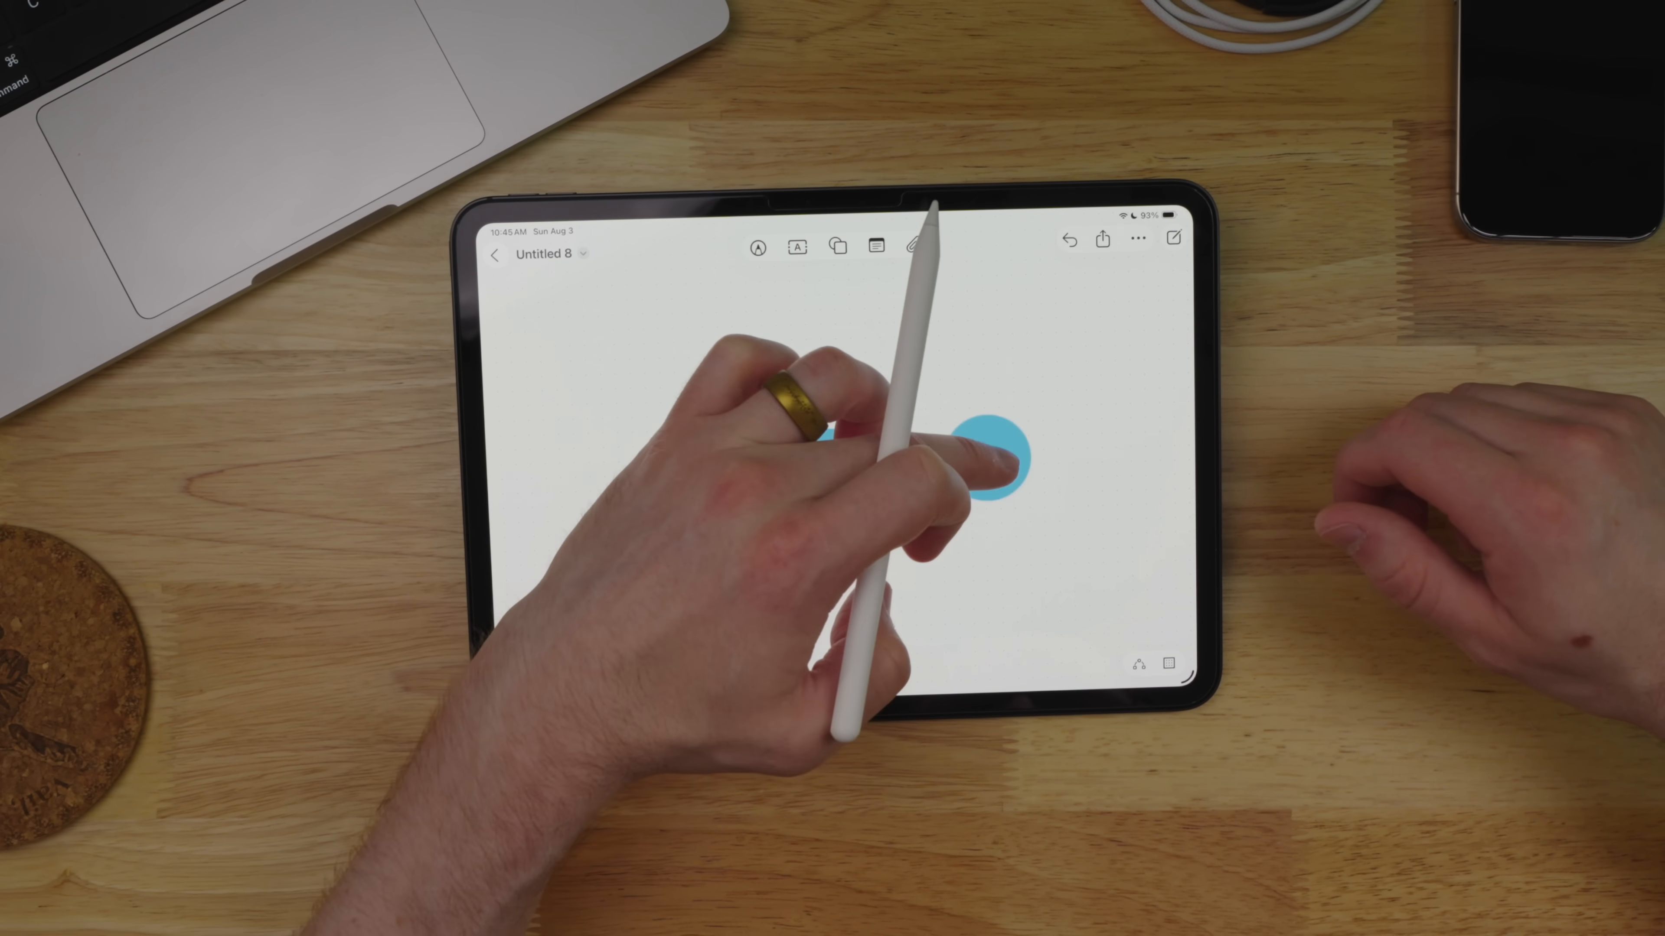
# Select the blue circle shape on the Untitled 8 board.
pyautogui.click(835, 248)
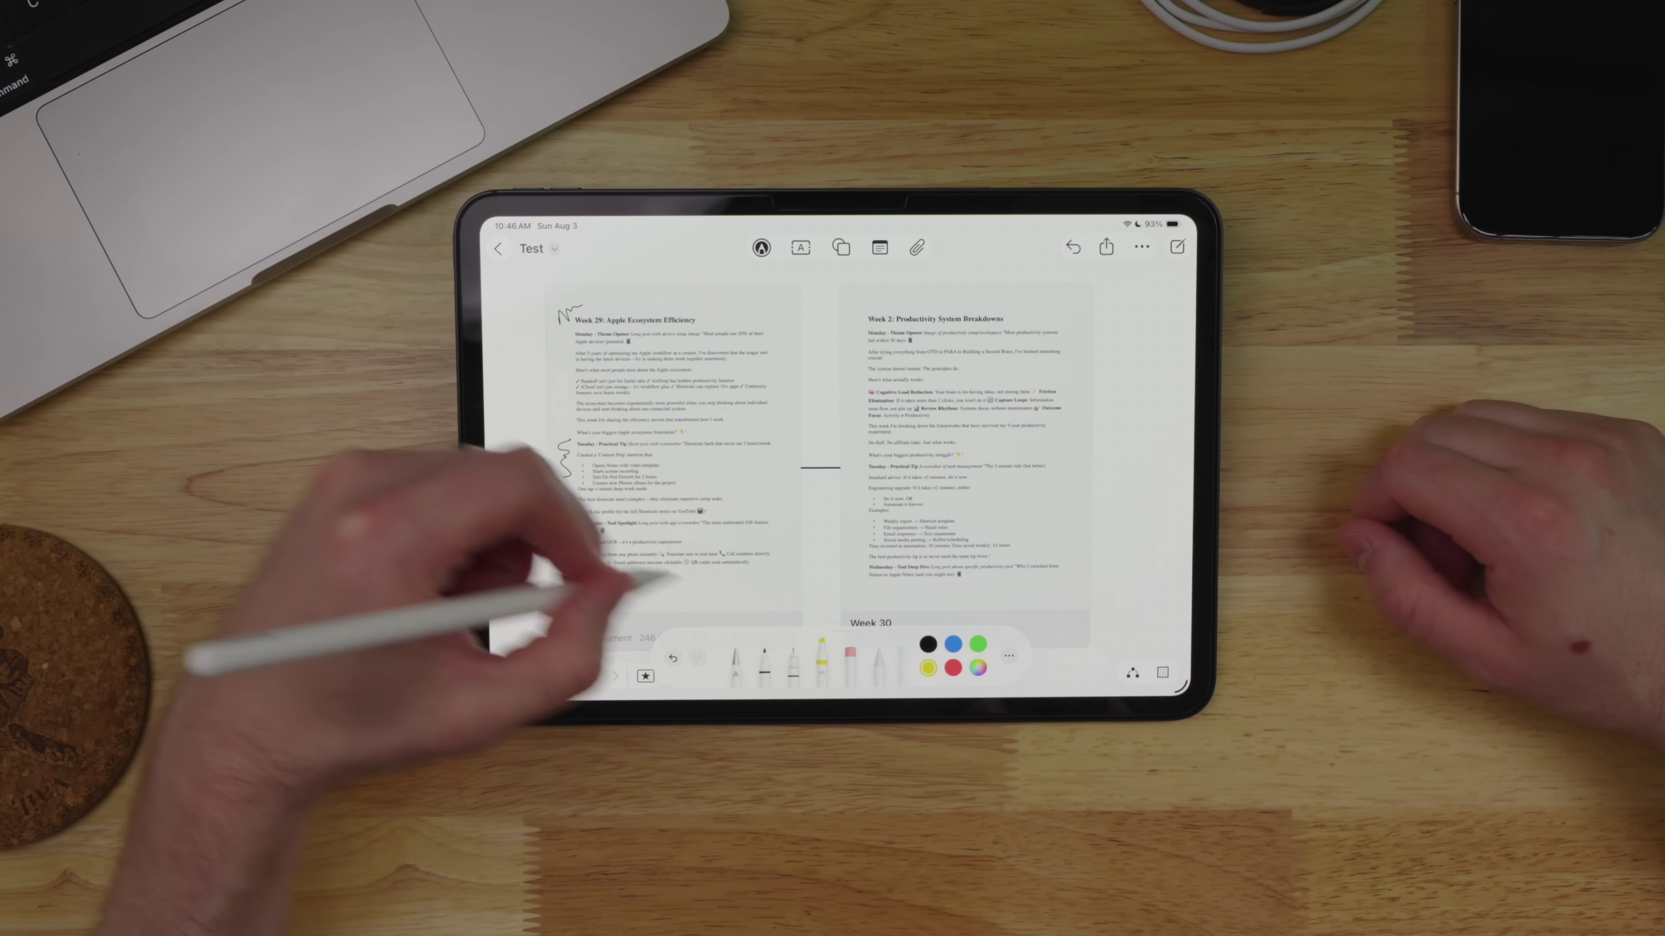
# Scribble hand-drawn pen annotations on the Week 29 plan page.
pyautogui.moveTo(589, 541); pyautogui.dragTo(691, 541)
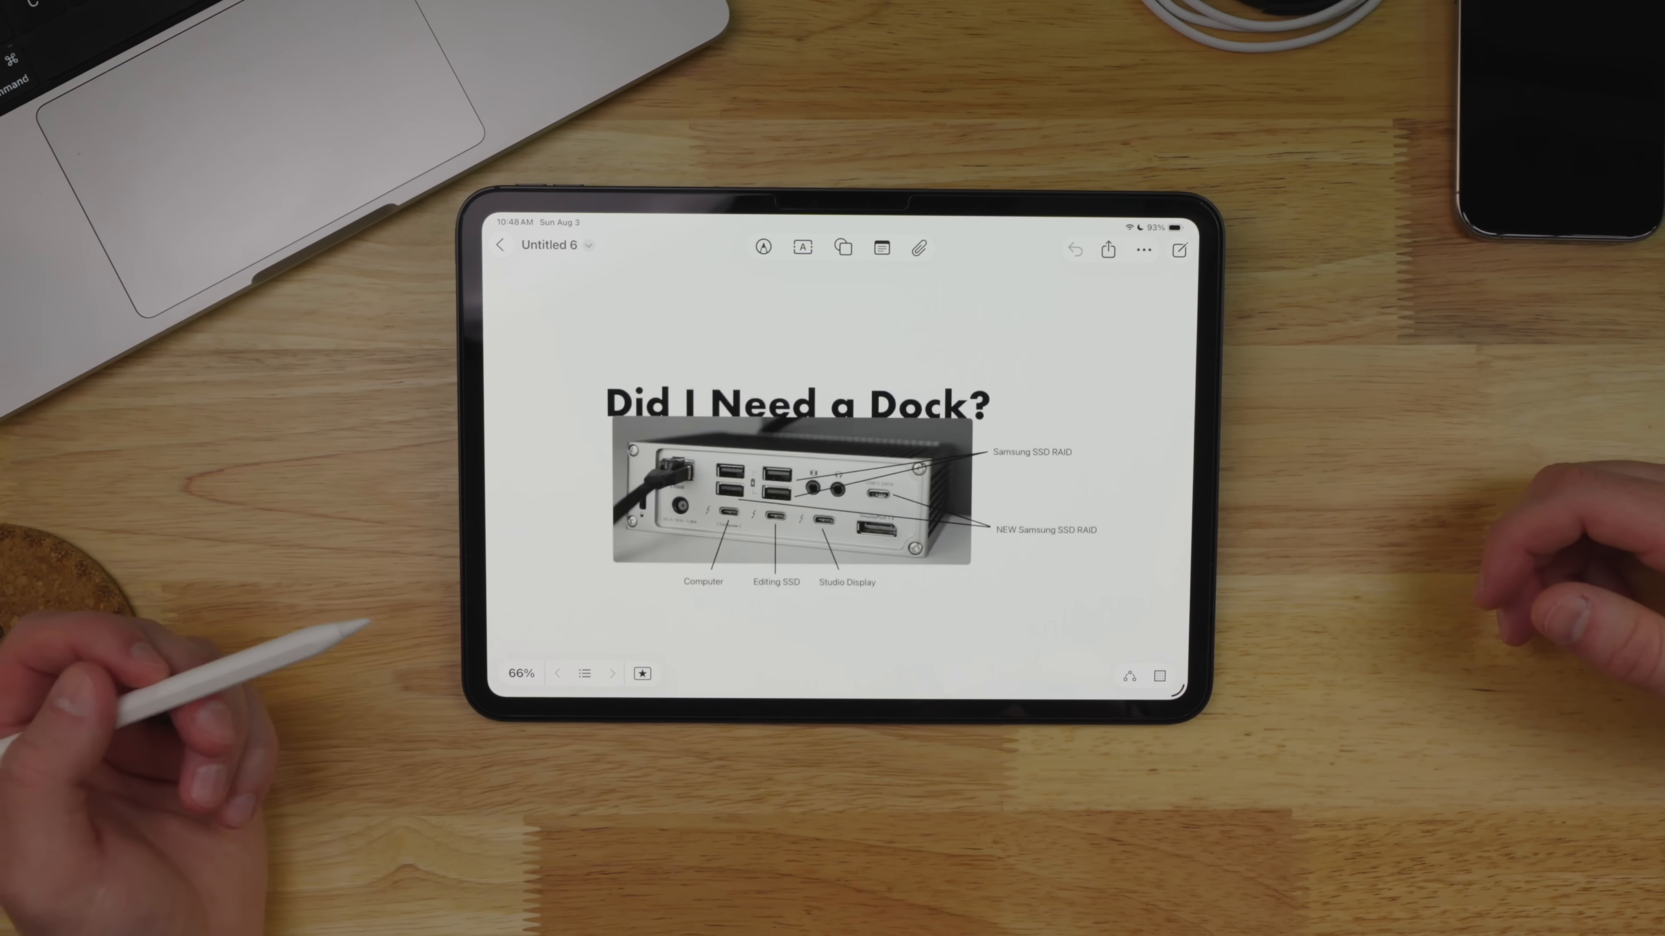
# Advance the Untitled 6 board to its PORT LAYOUT scene.
pyautogui.click(612, 674)
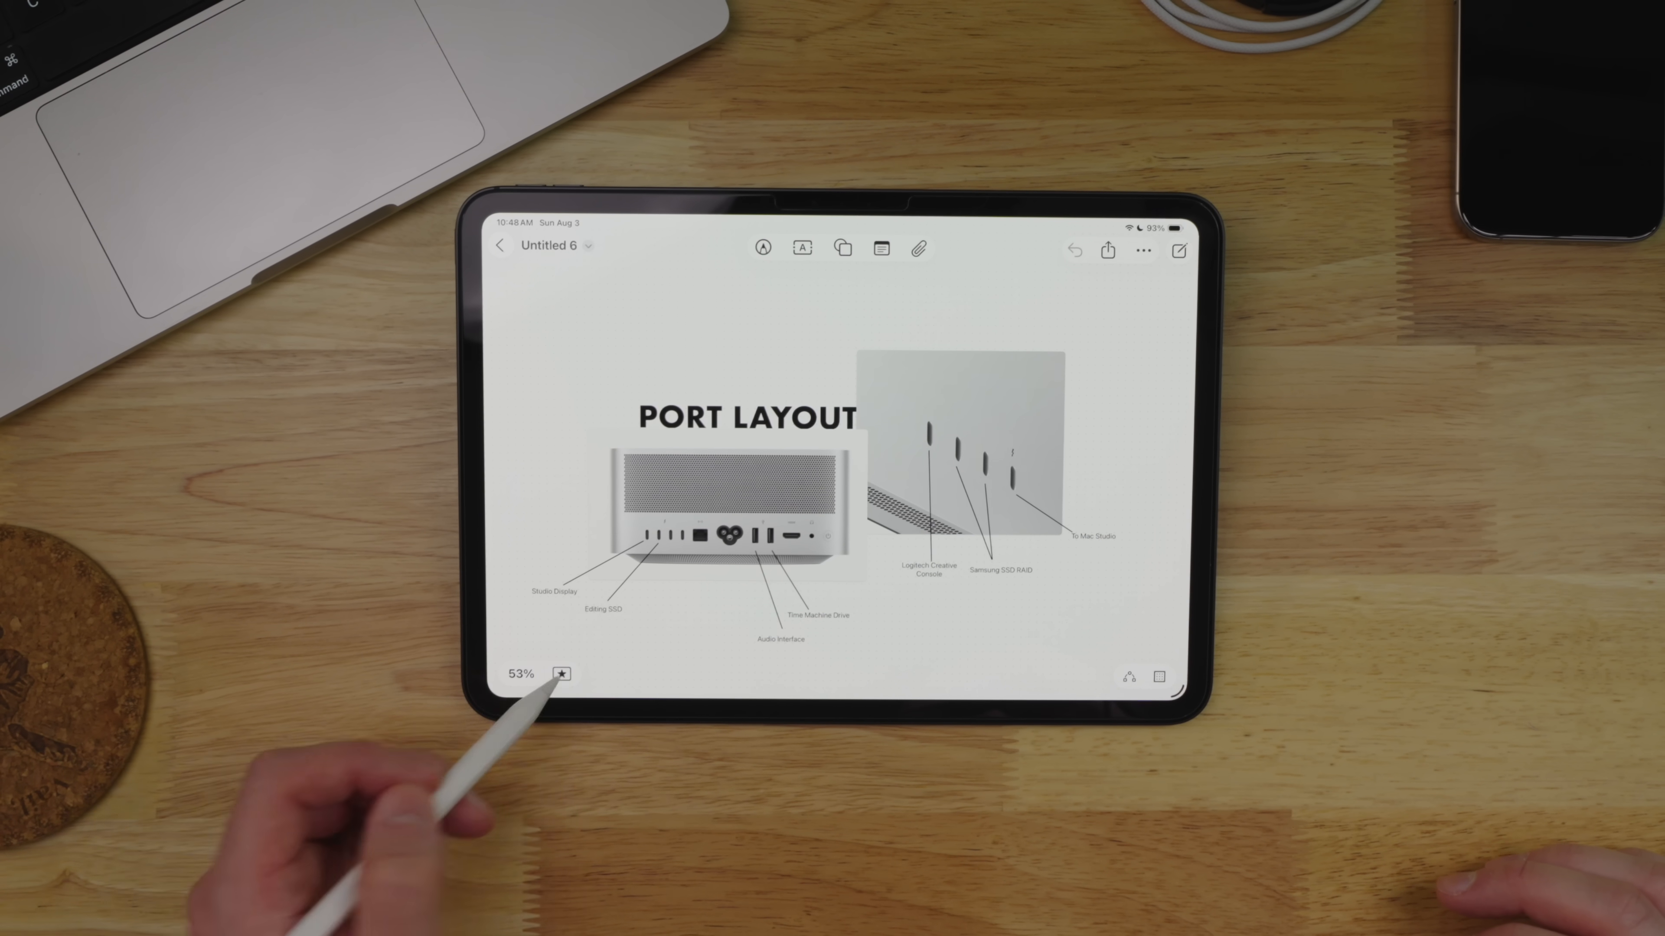
# Browse the scenes list and return to the Did I Need a Dock? scene.
pyautogui.click(562, 675)
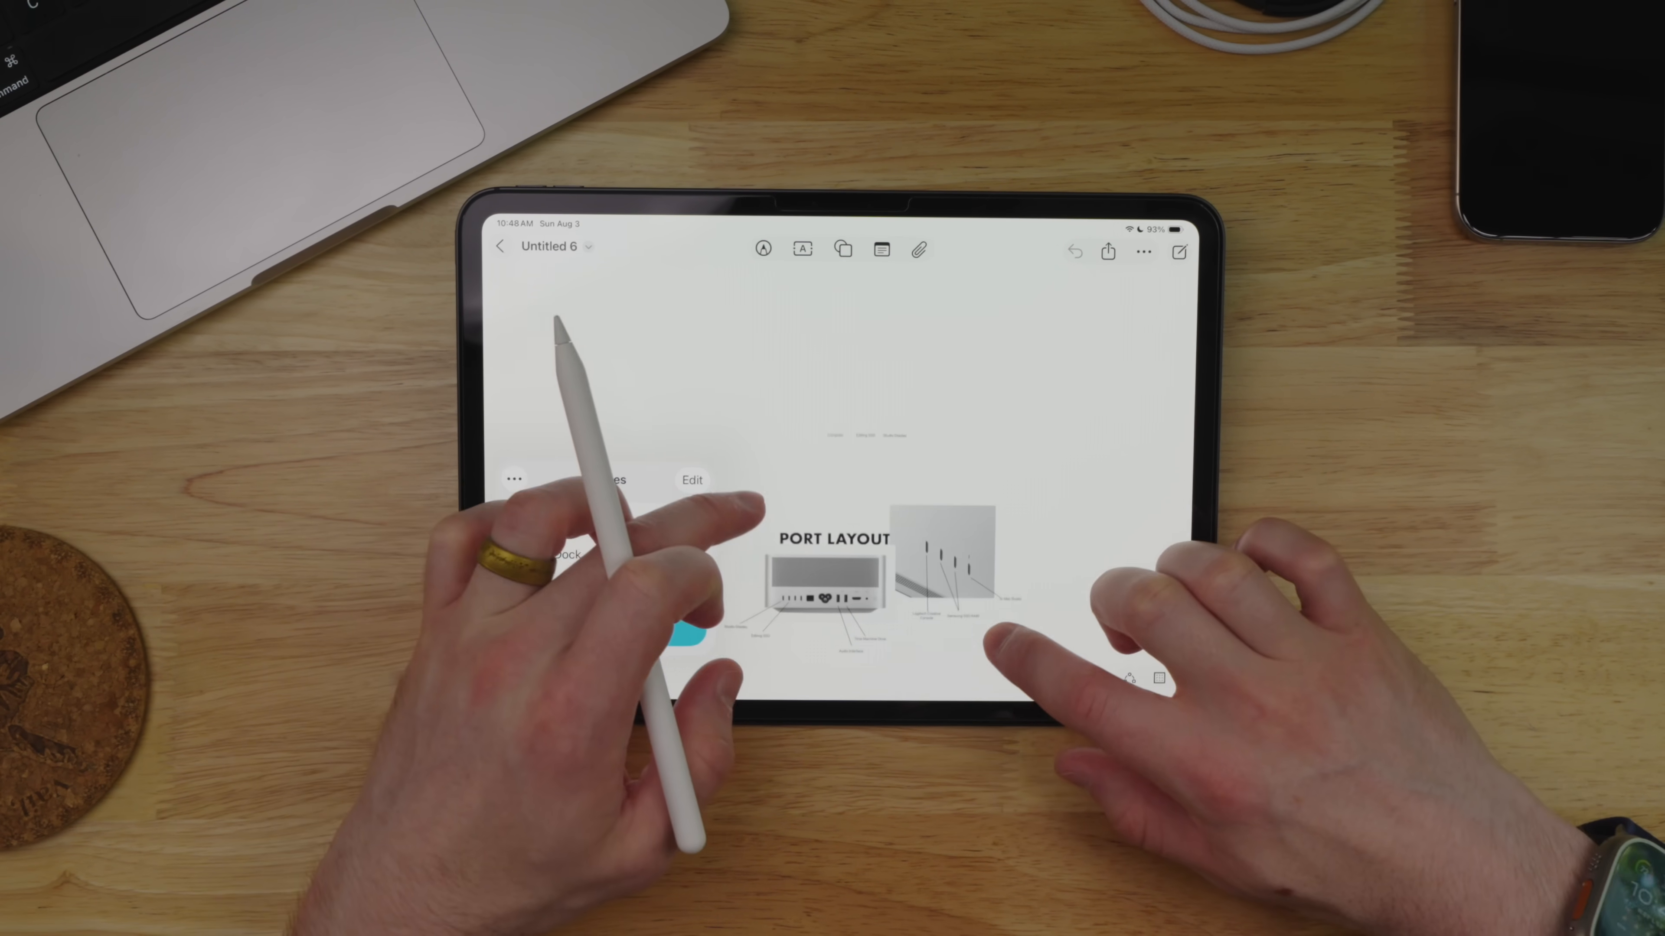
pyautogui.scroll(-3)
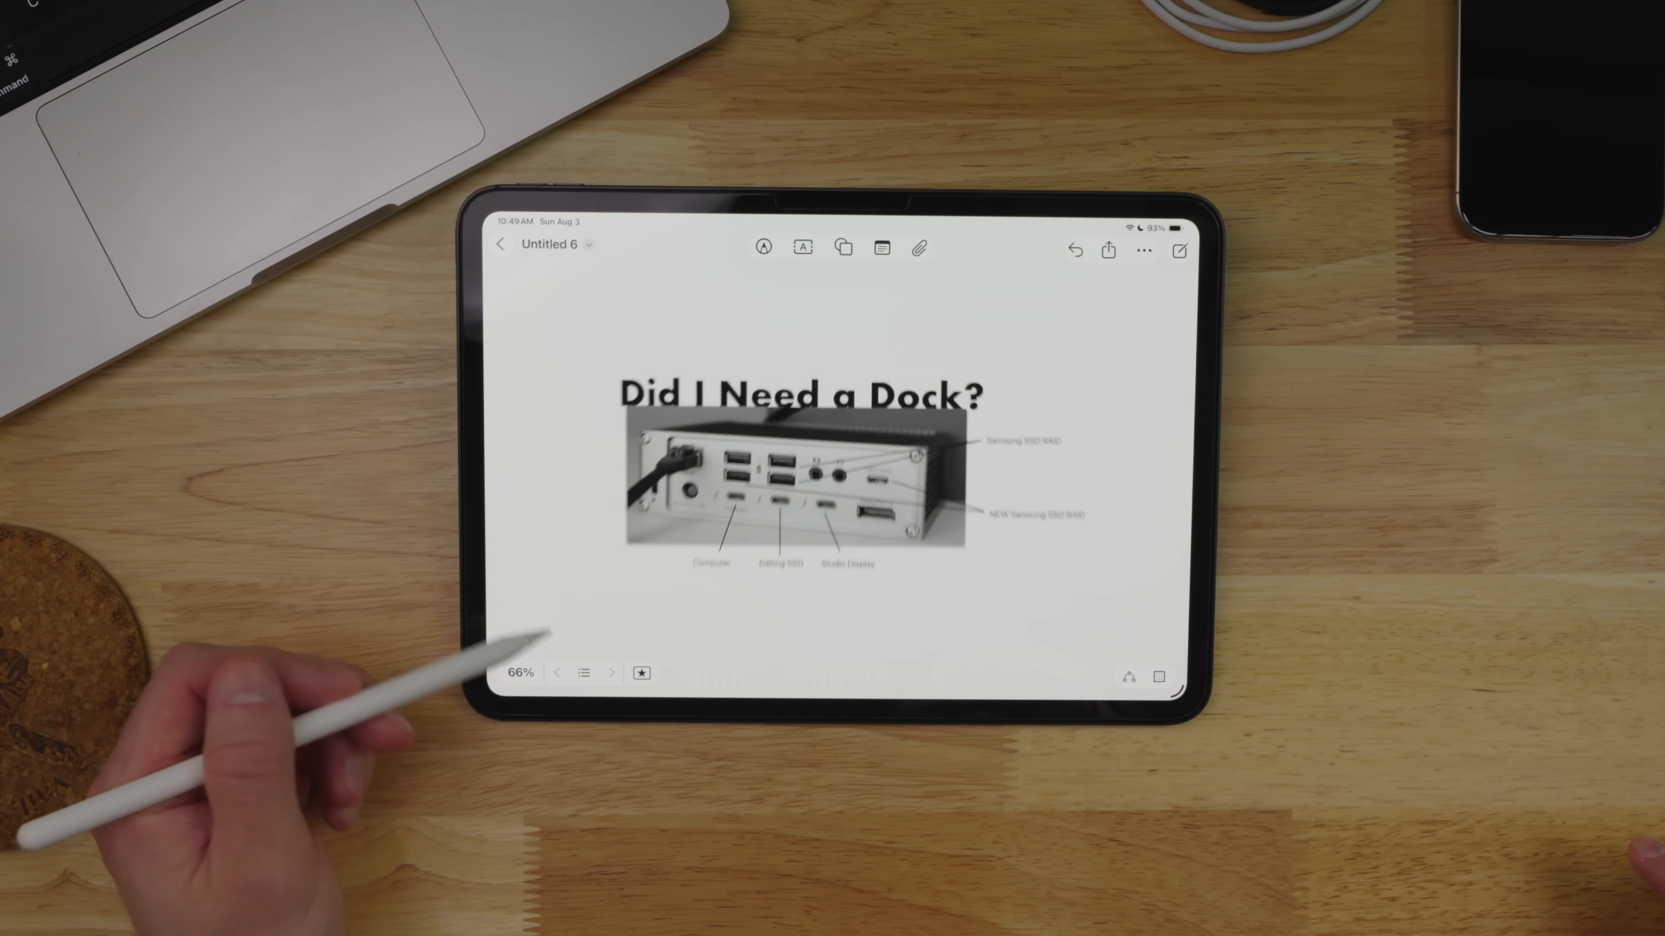
pyautogui.click(612, 674)
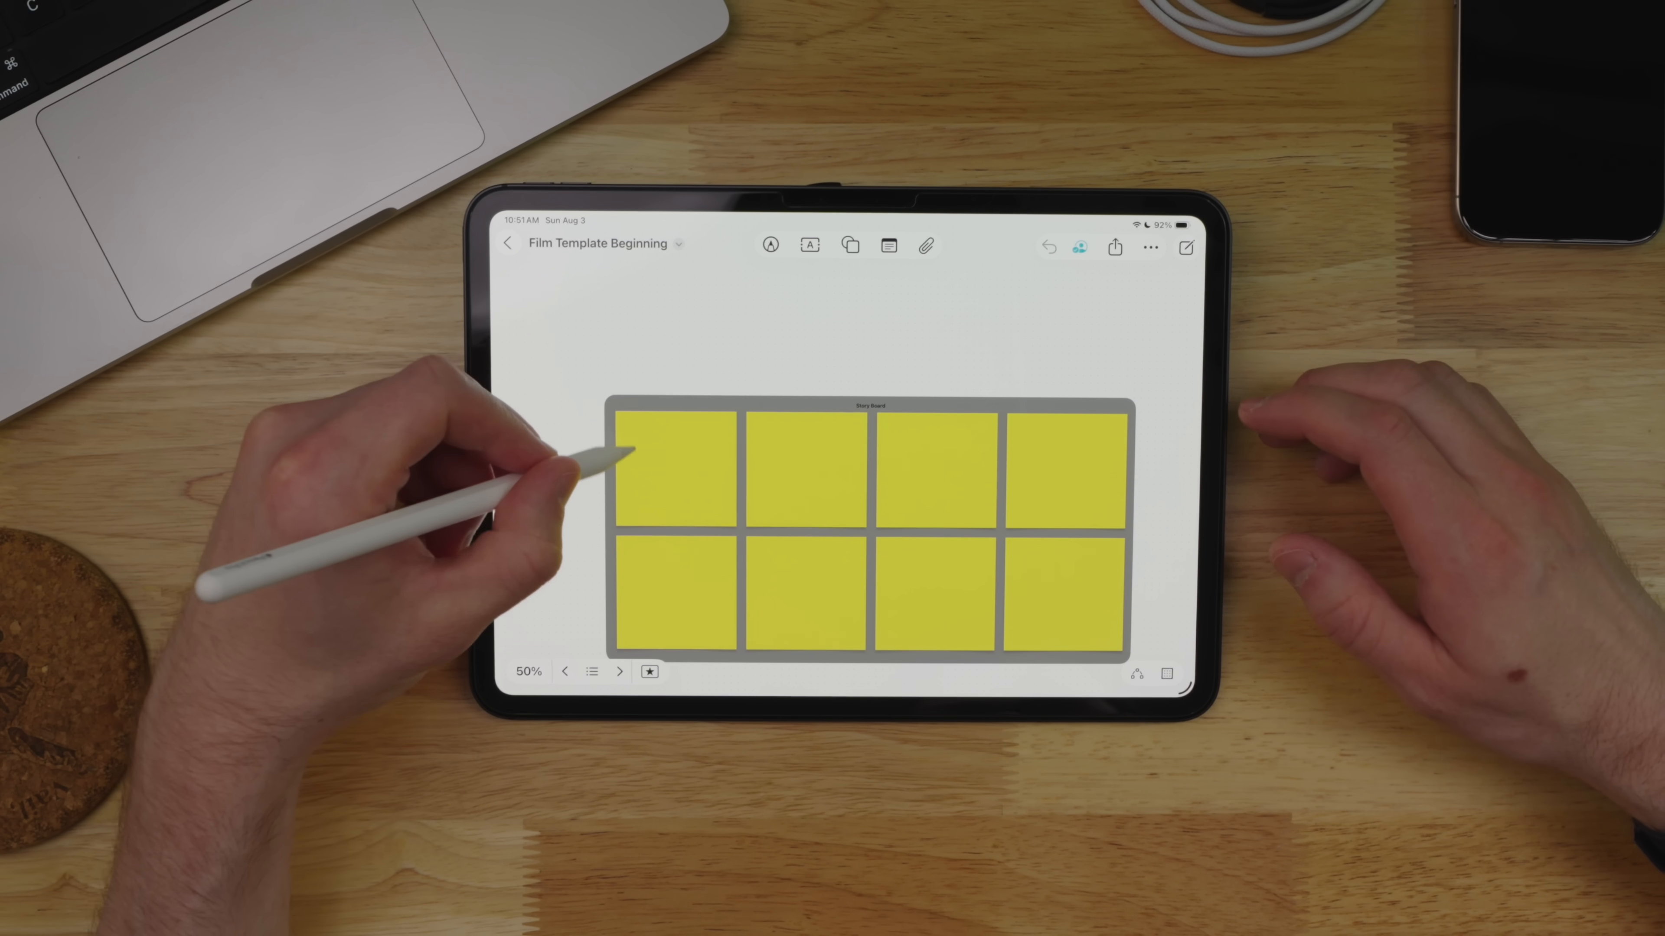
# Sketch a stick figure with the pen in the first yellow storyboard panel.
pyautogui.click(770, 244)
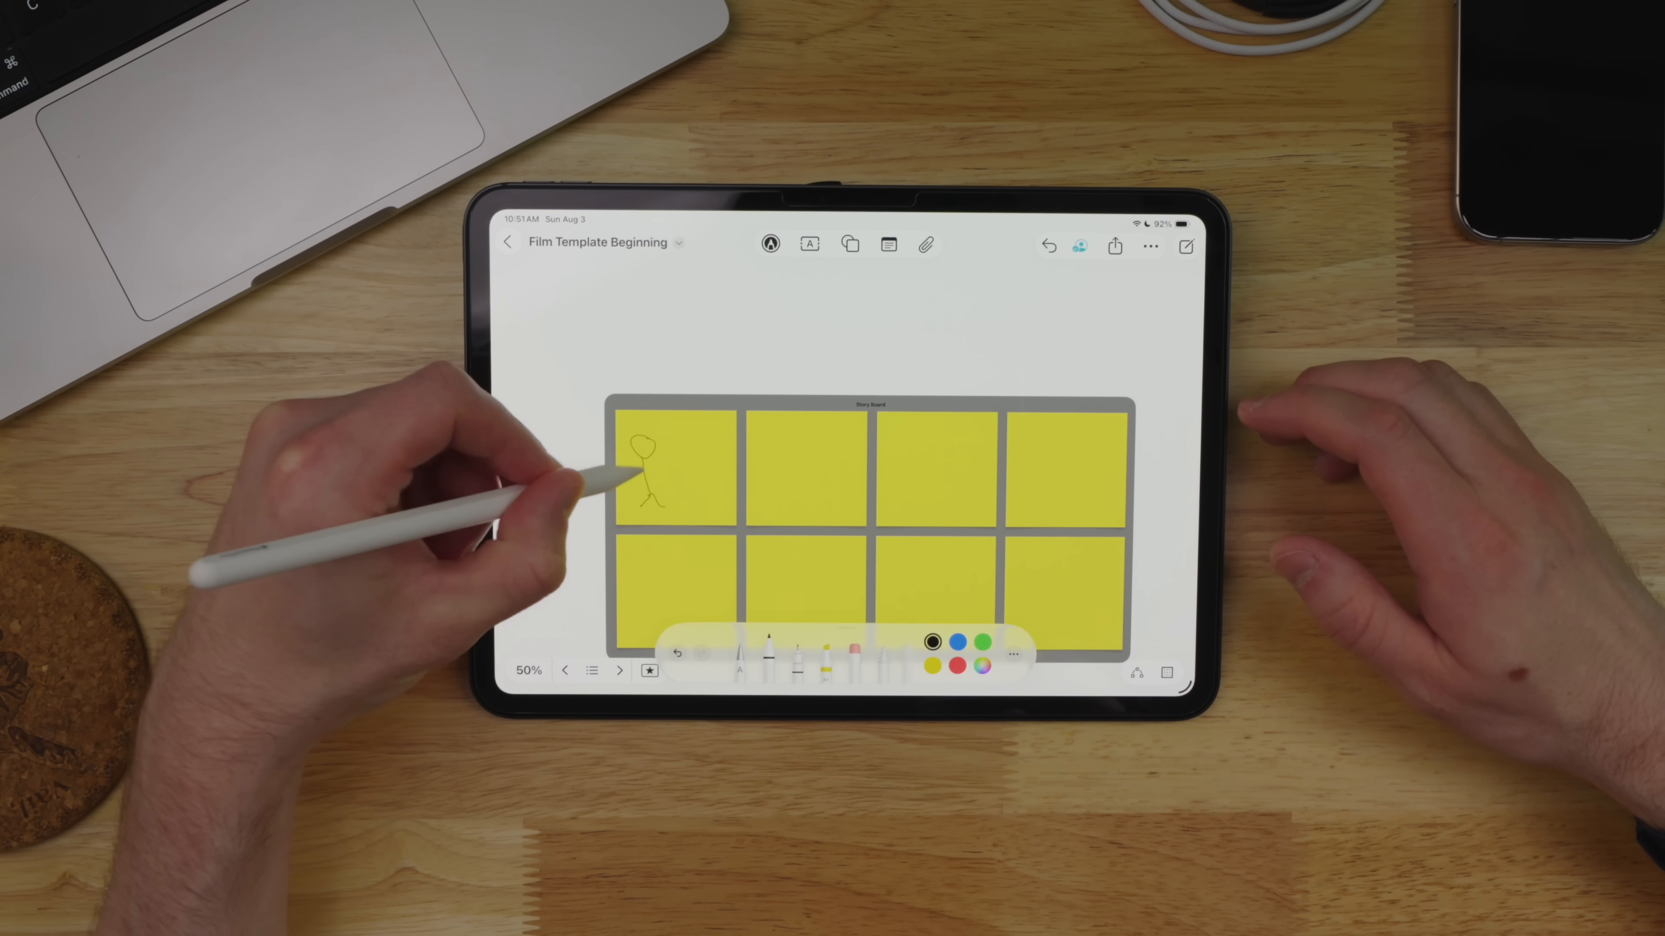
pyautogui.moveTo(642, 445); pyautogui.dragTo(679, 478)
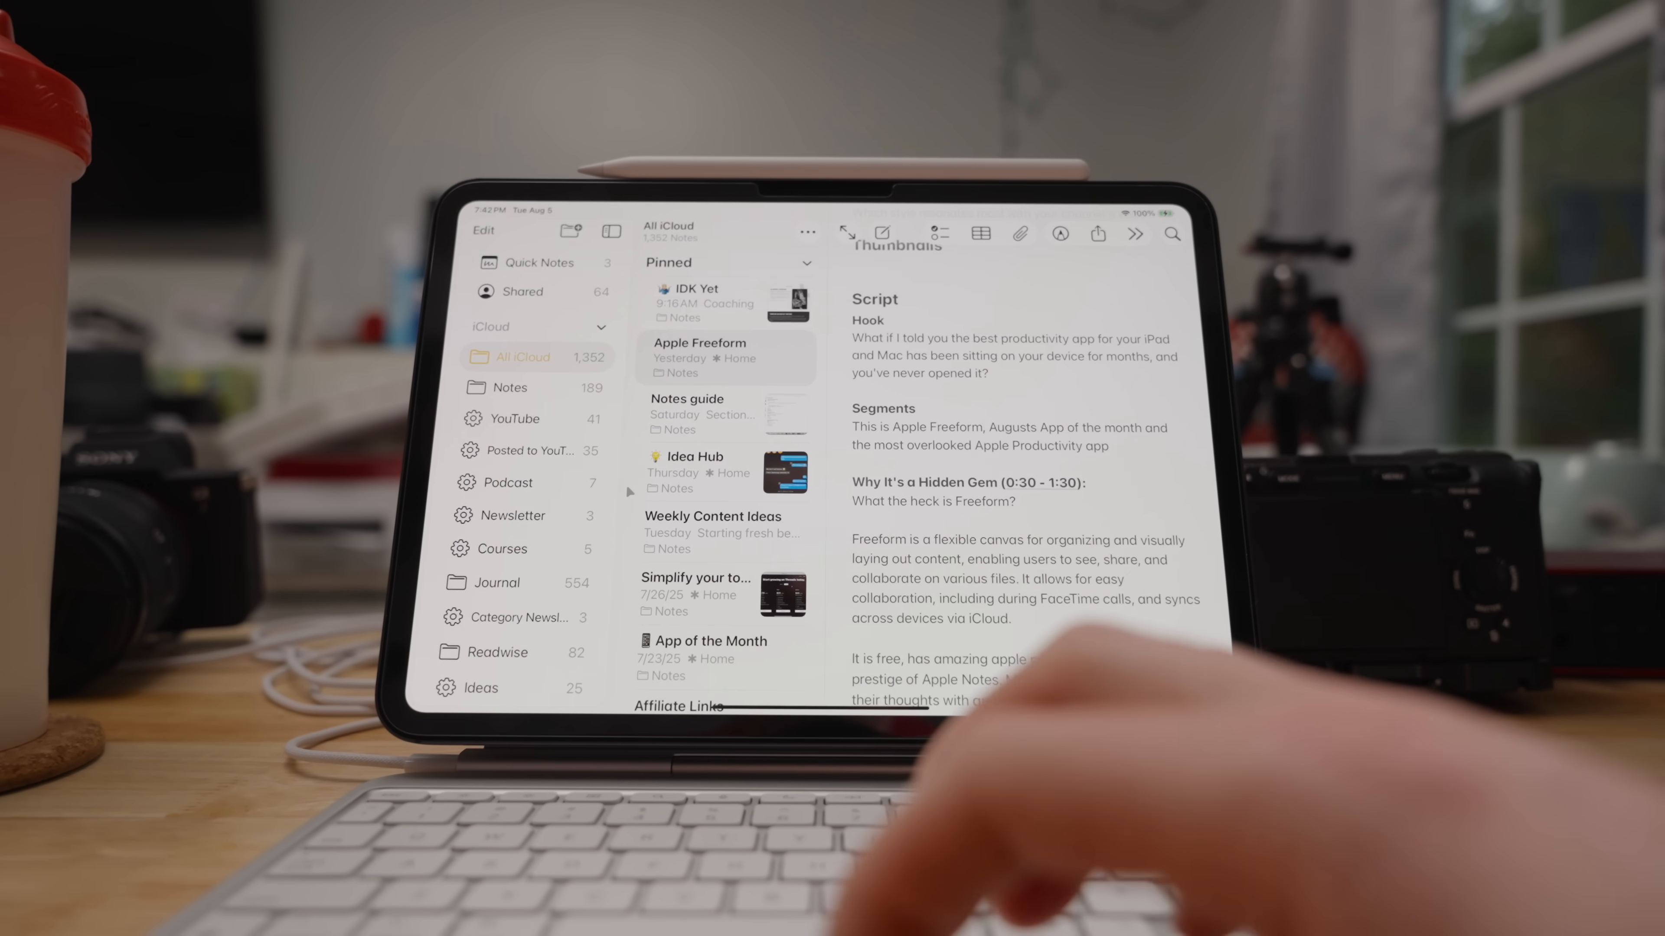
# Browse the Templates folder through Video, App of the Month and TDP Template notes.
pyautogui.click(515, 419)
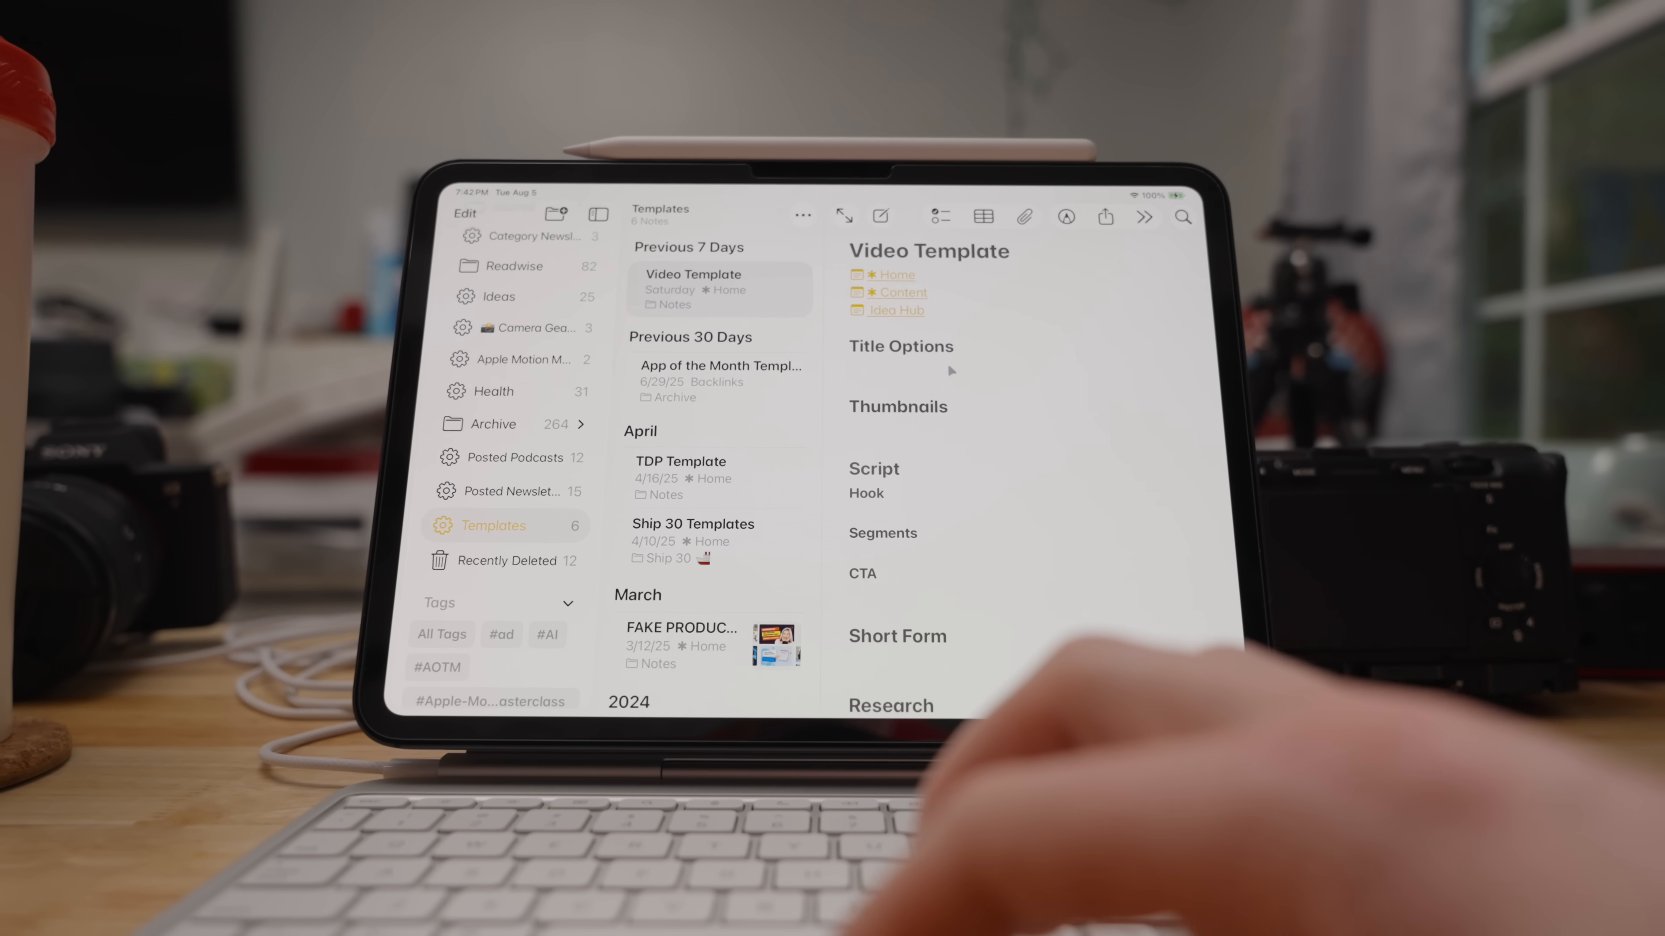
pyautogui.scroll(-3)
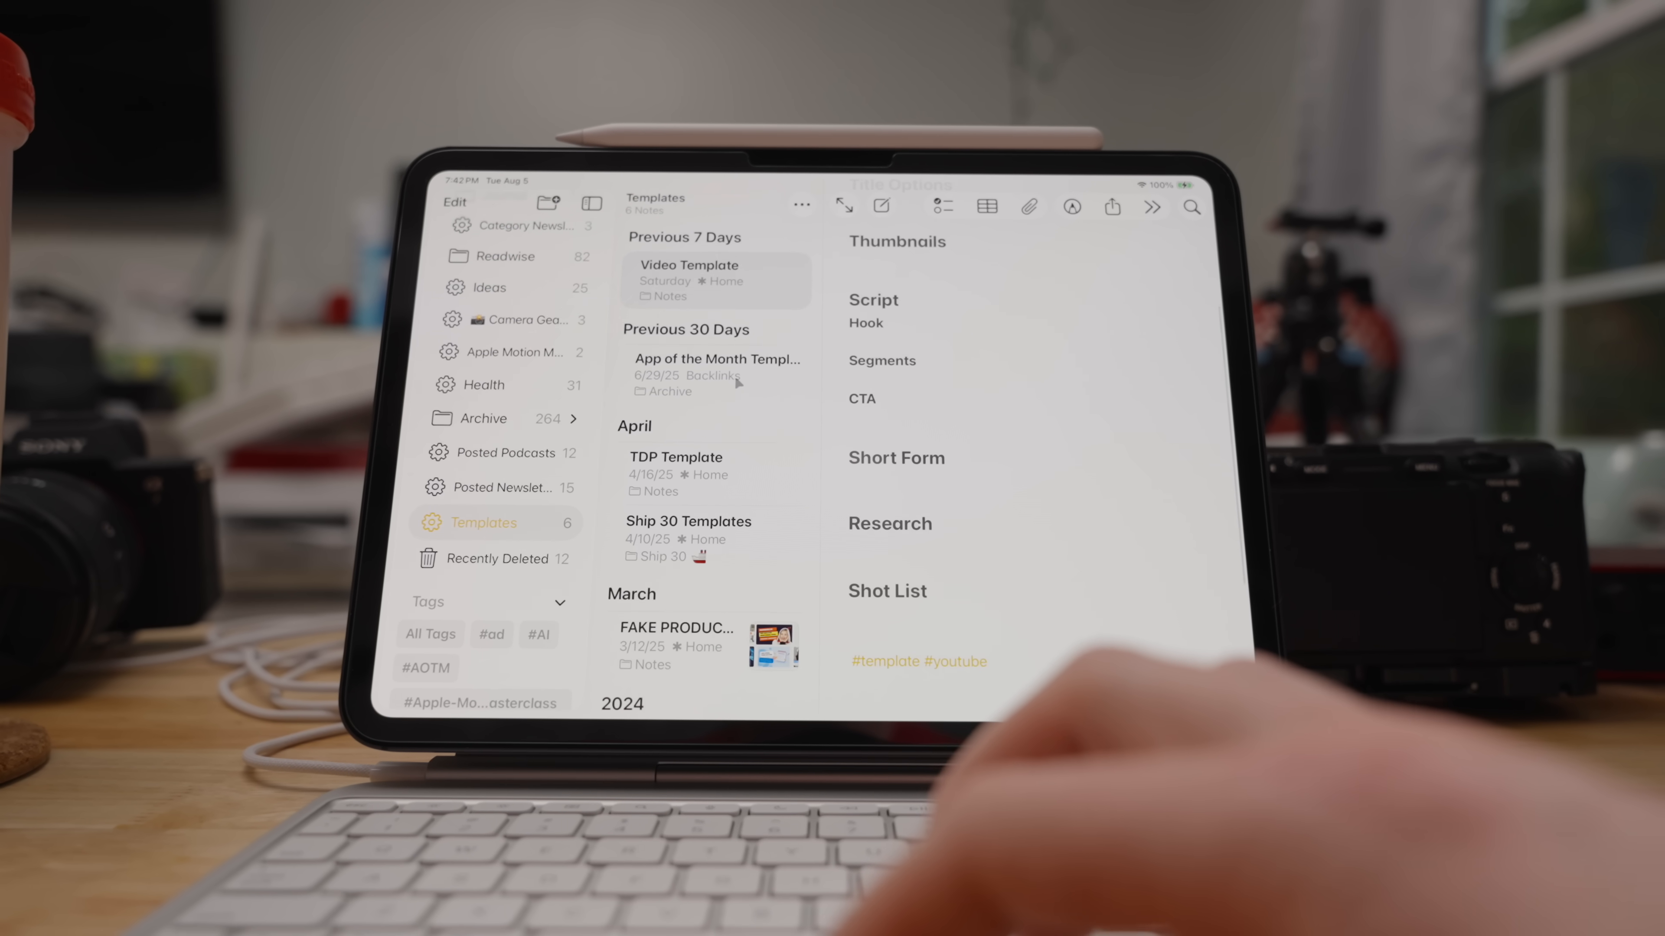
pyautogui.click(714, 372)
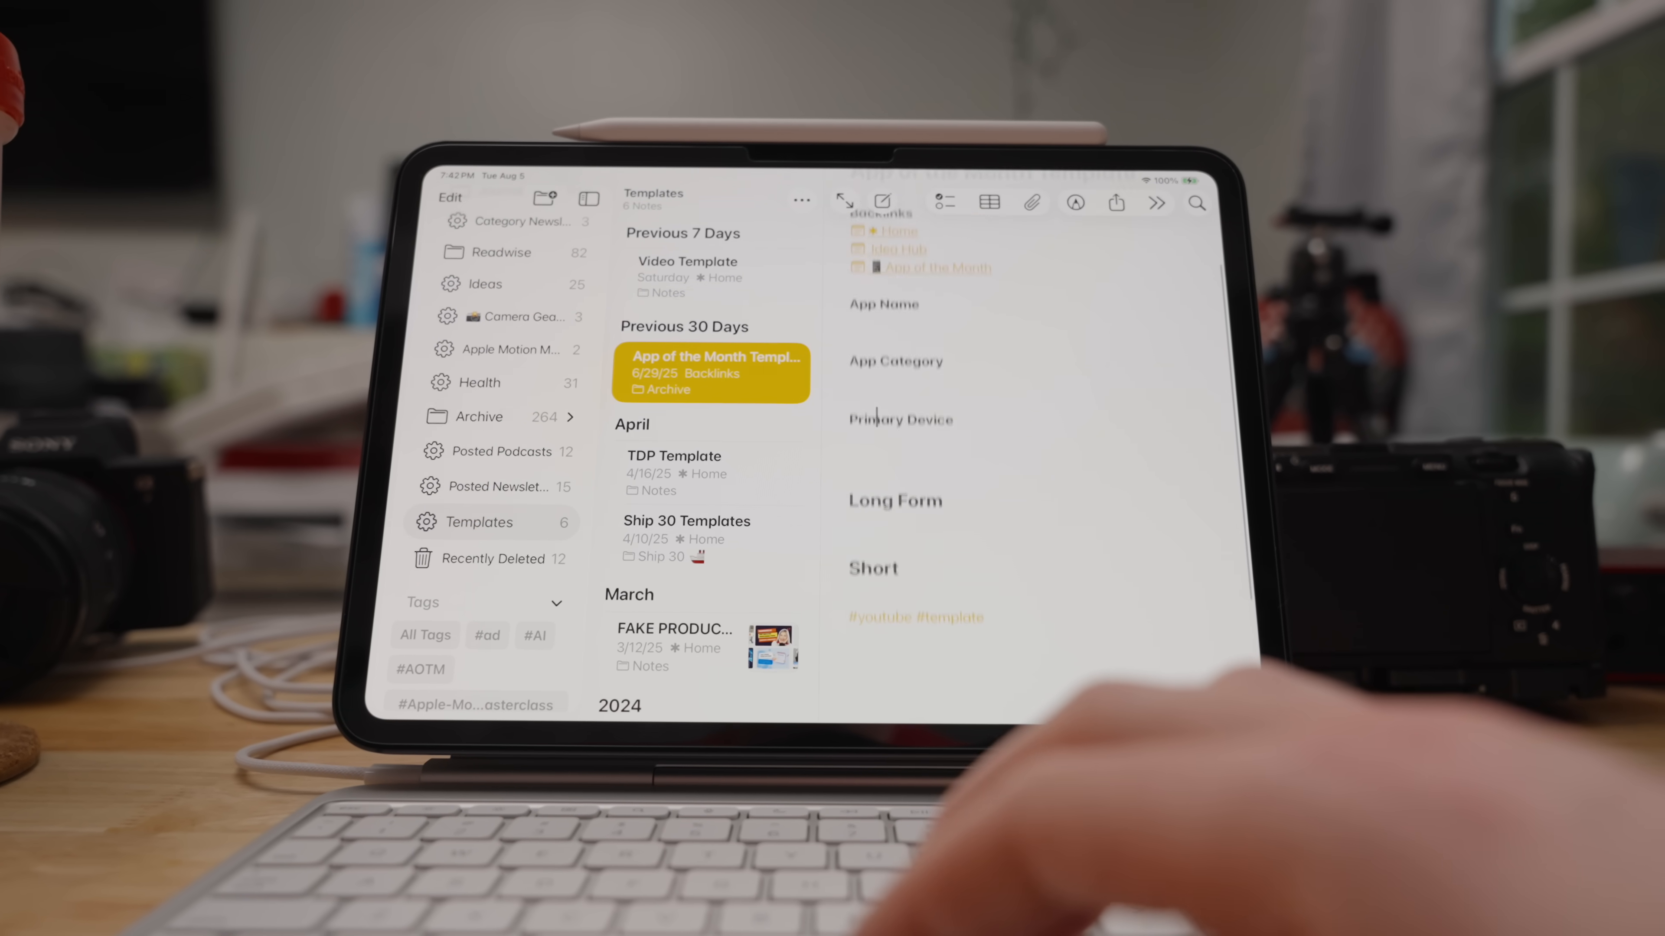
pyautogui.click(691, 471)
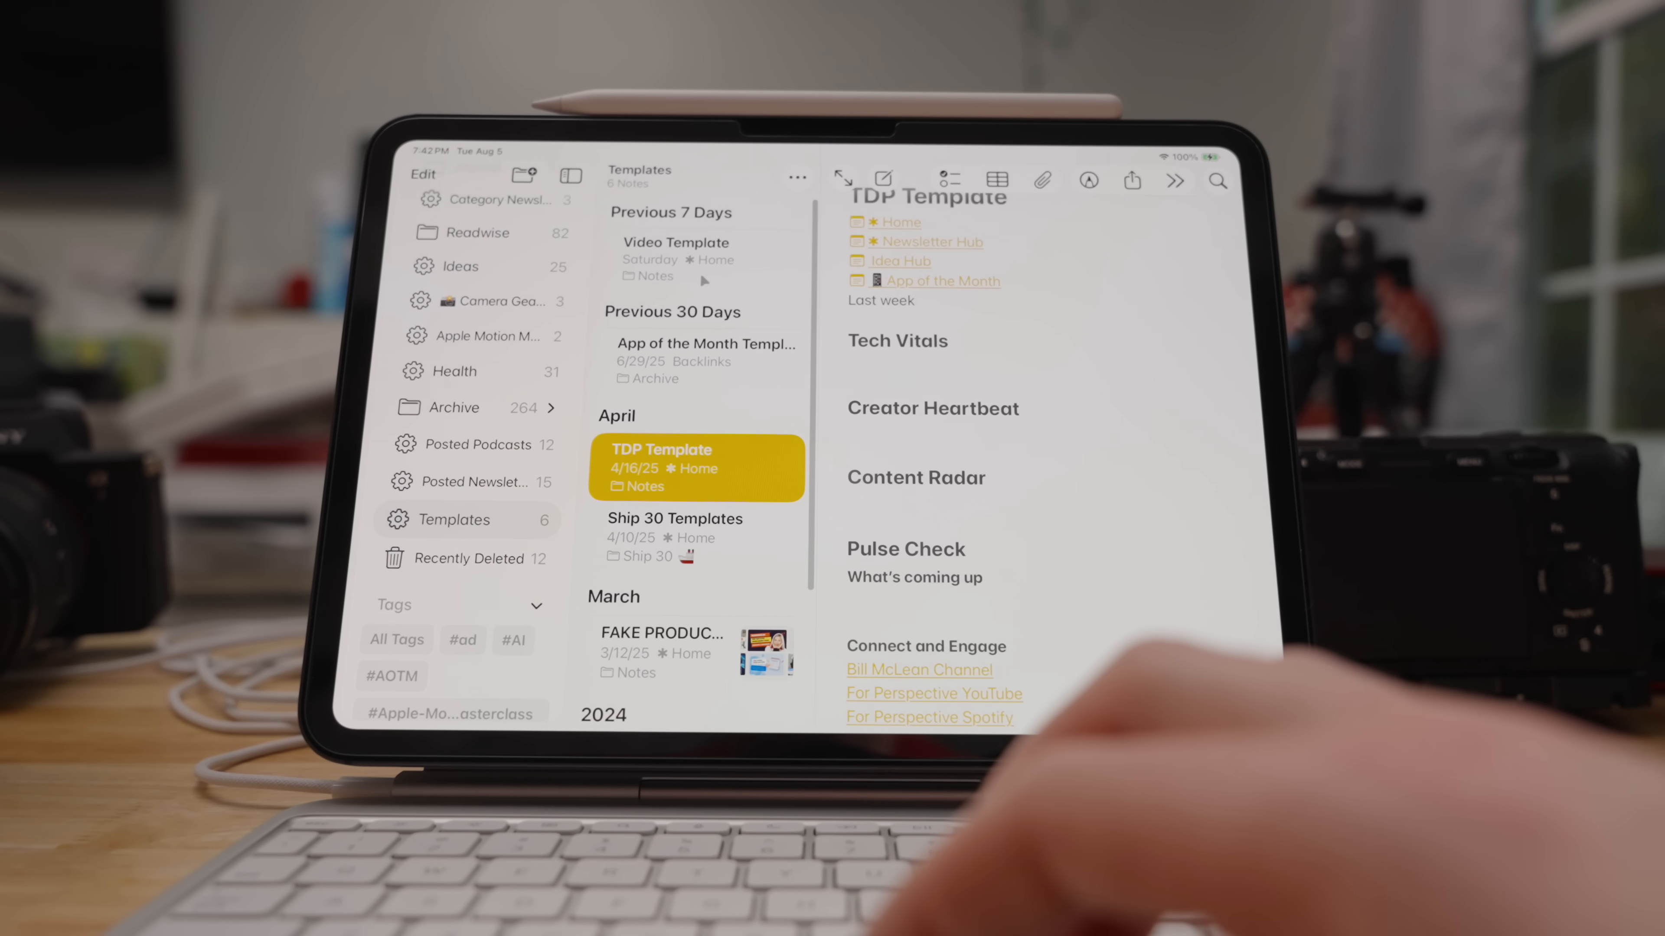
pyautogui.click(674, 258)
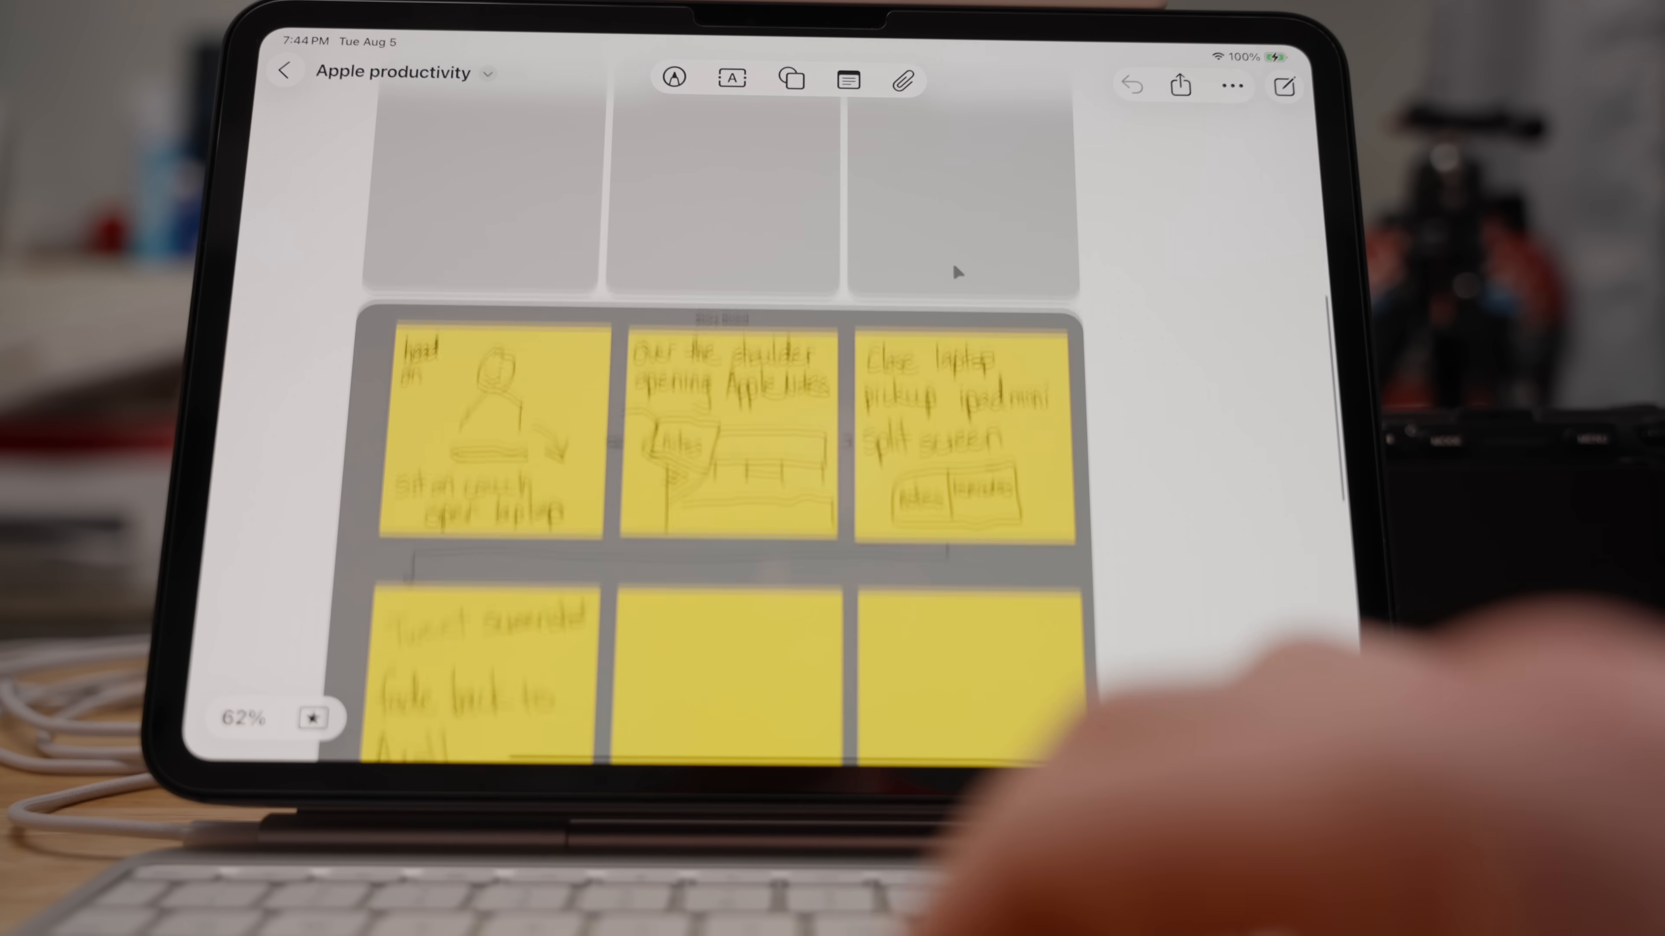
# Scroll down the Apple productivity board's sketched storyboard panels.
pyautogui.scroll(-3)
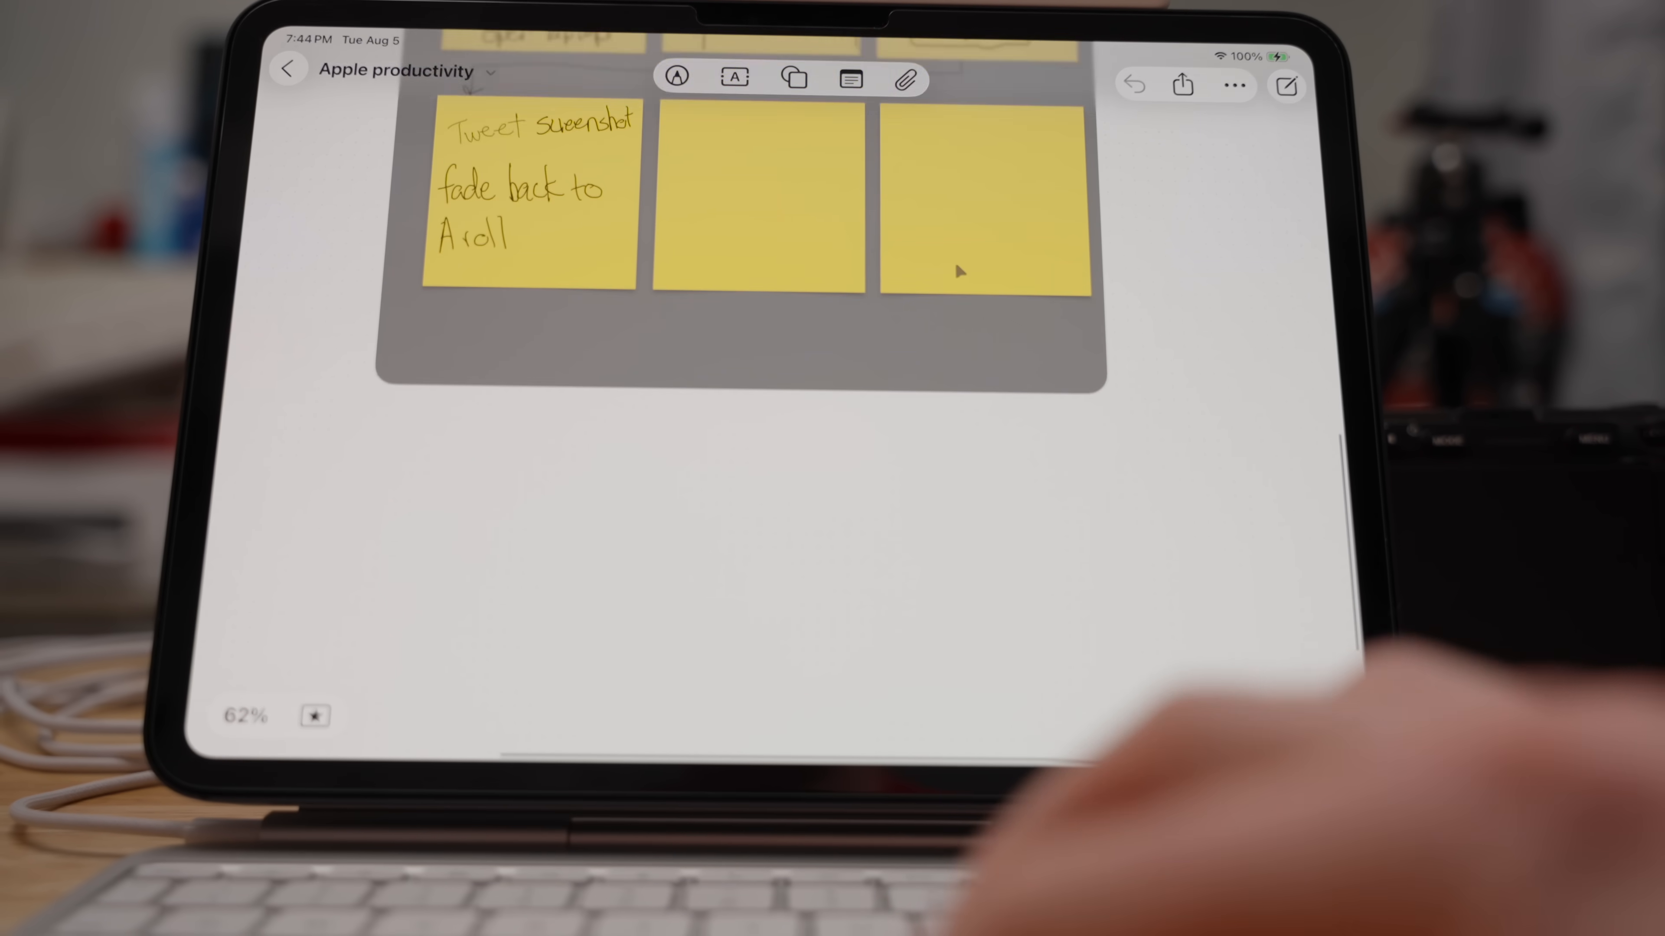